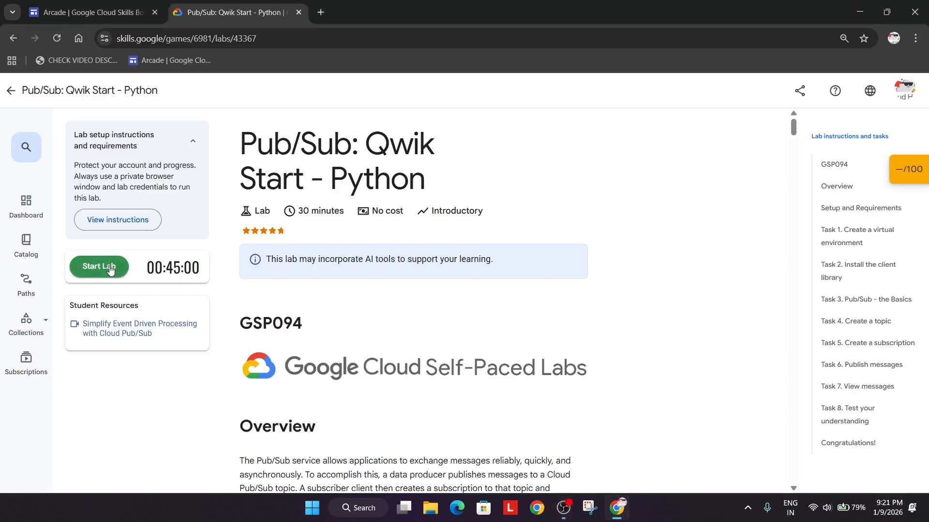
- Begin the Pub/Sub Qwik Start lab and dismiss the daily-limit notice
{"action": "left_click", "coordinate": [99, 267]}
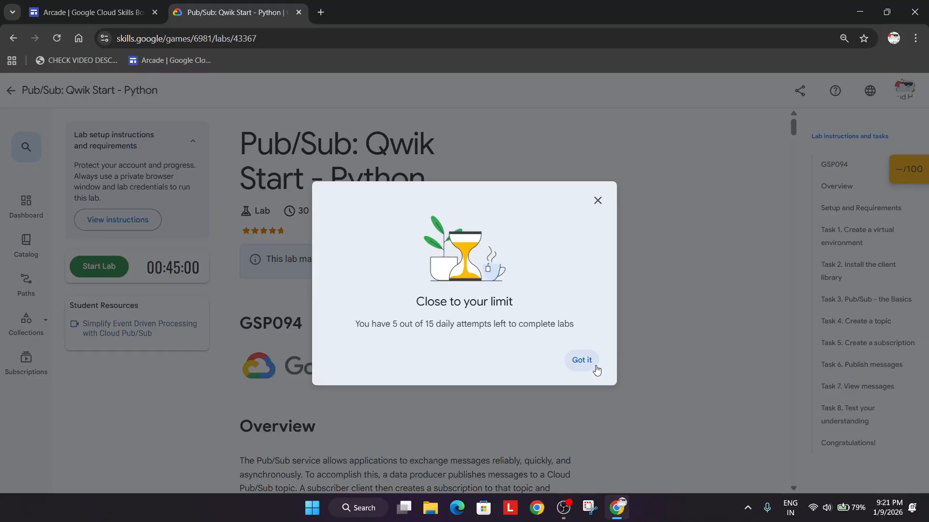
{"action": "mouse_move", "coordinate": [592, 373]}
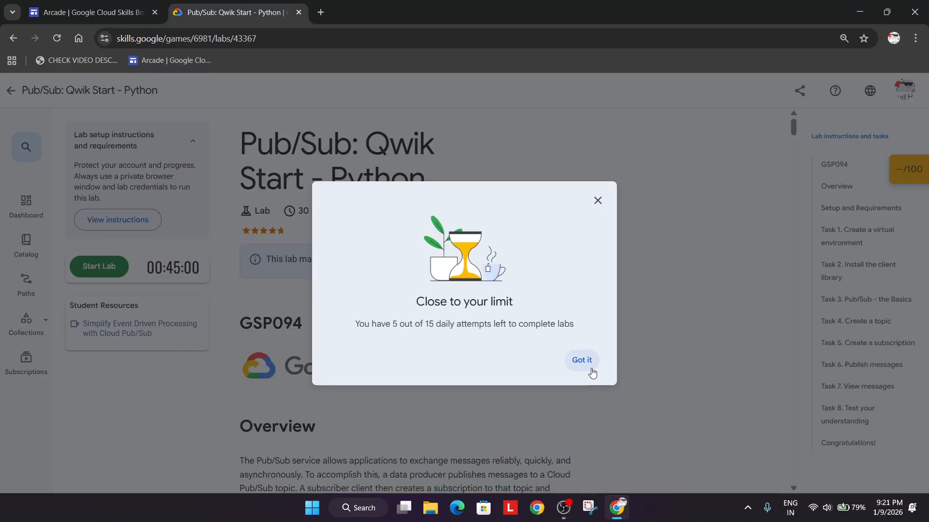
{"action": "left_click", "coordinate": [581, 360]}
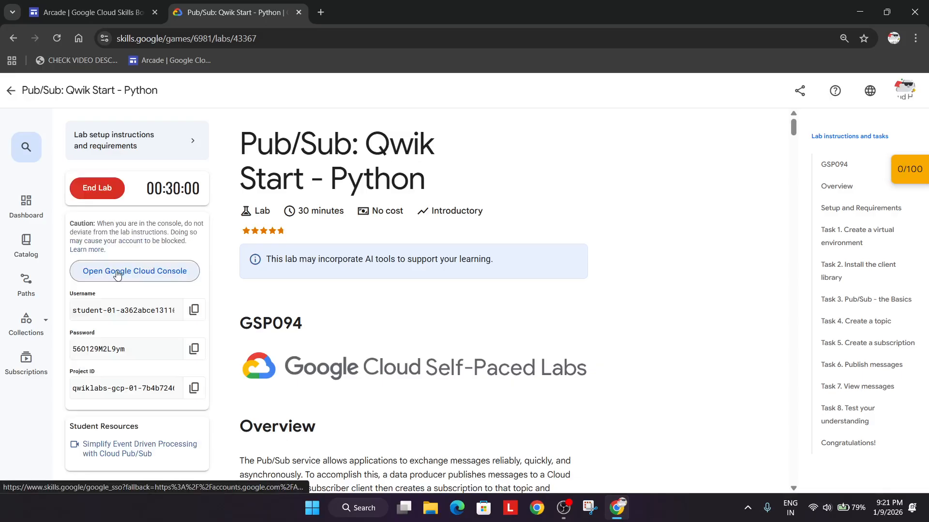
- Launch the lab project's Cloud Console and switch to its window, with Task 2 in view
{"action": "left_click", "coordinate": [861, 208]}
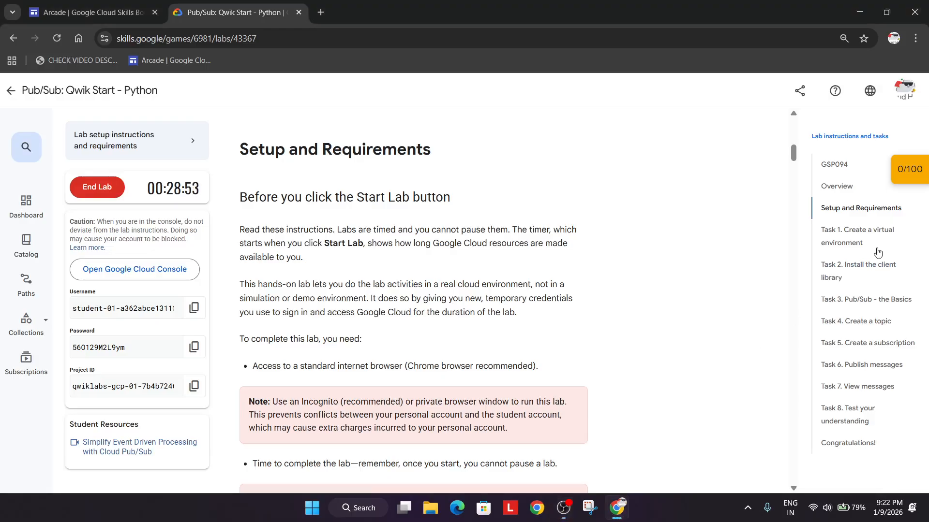
{"action": "left_click", "coordinate": [858, 271]}
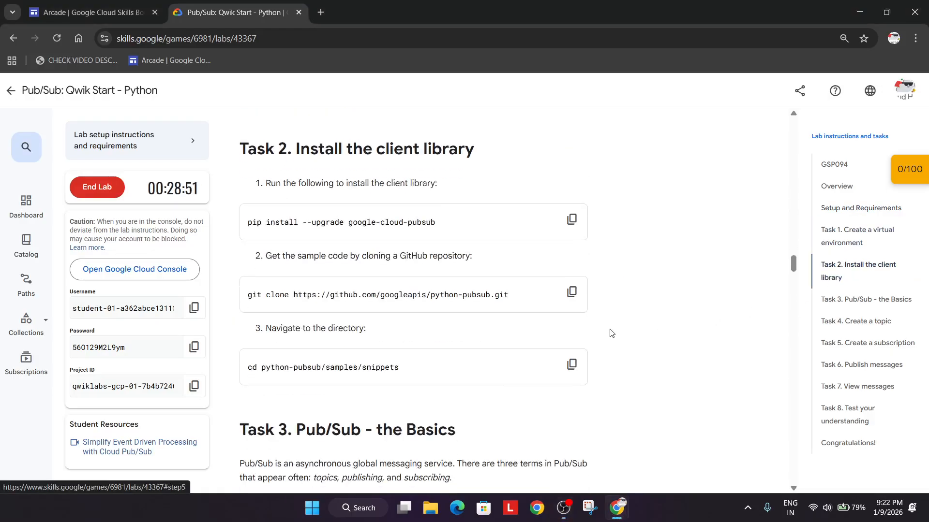
{"action": "left_click", "coordinate": [134, 270]}
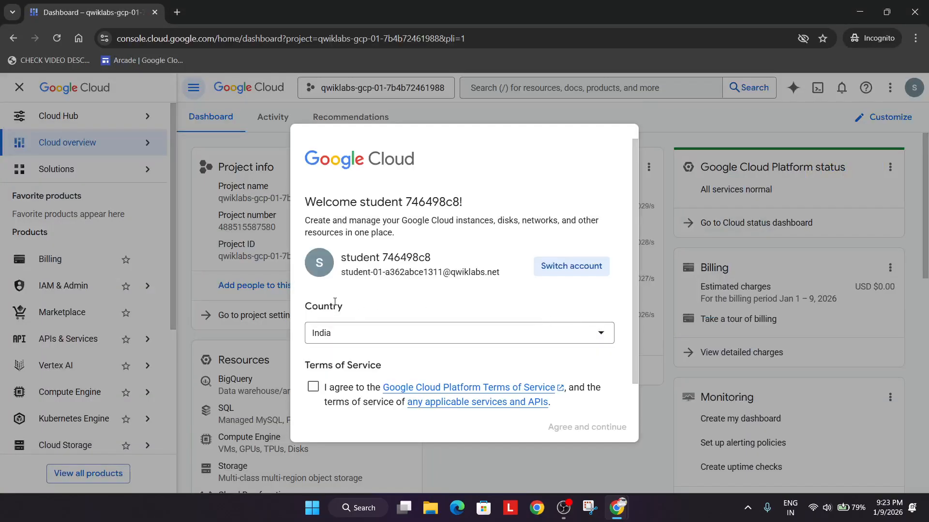
- Agree to the Google Cloud terms and confirm starting a Cloud Shell session
{"action": "left_click", "coordinate": [313, 387]}
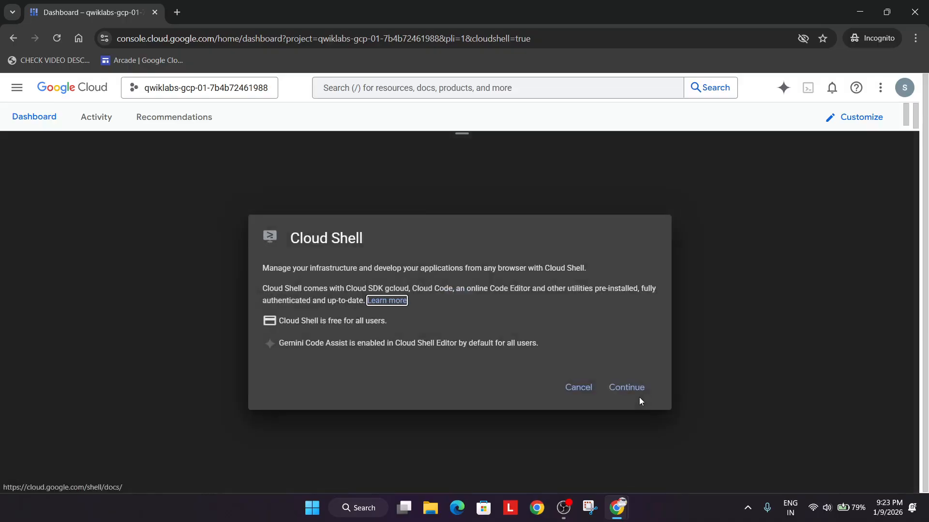
{"action": "left_click", "coordinate": [625, 387]}
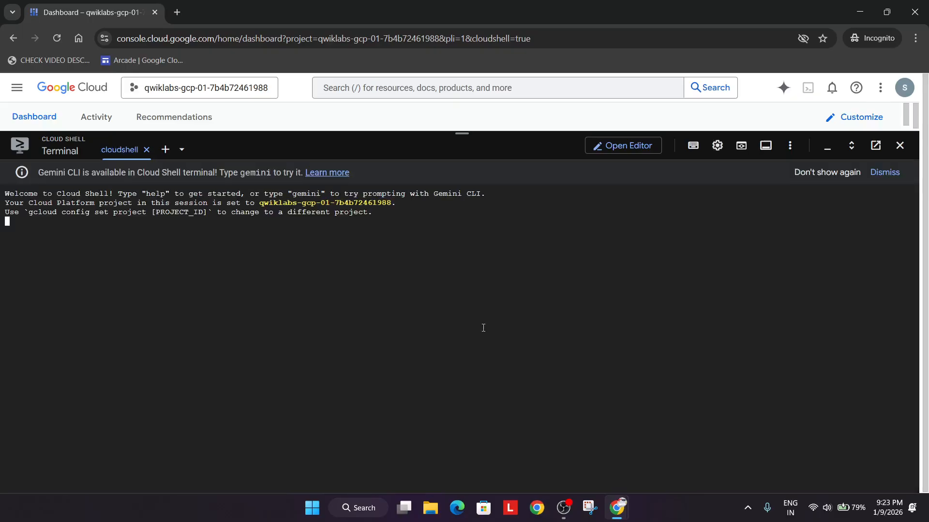
- Run pip install --upgrade google-cloud-pubsub and clone python-pubsub in Cloud Shell
{"action": "left_click", "coordinate": [237, 11]}
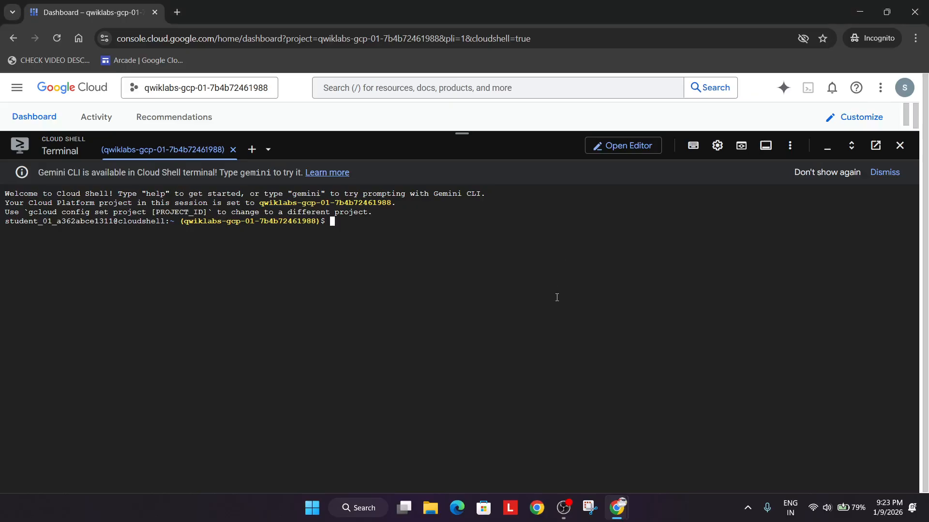
{"action": "left_click", "coordinate": [717, 146]}
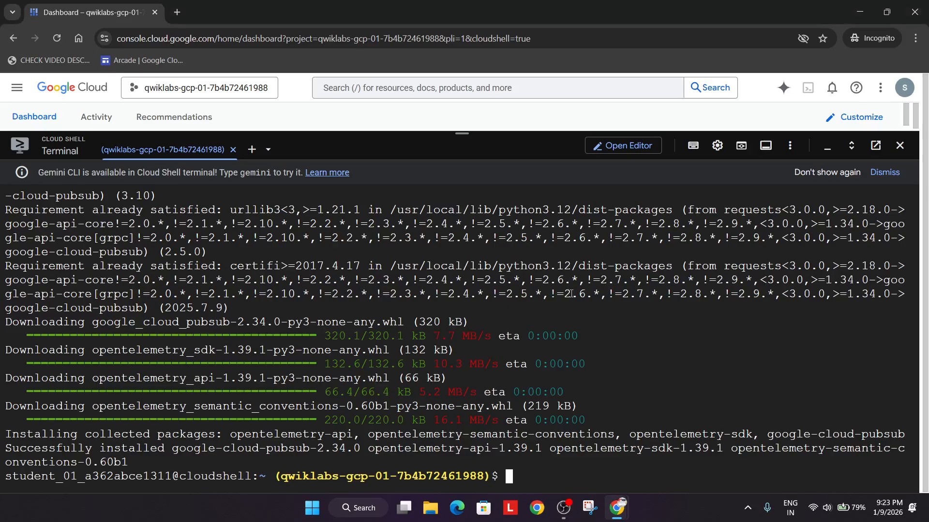
{"action": "left_click", "coordinate": [231, 11]}
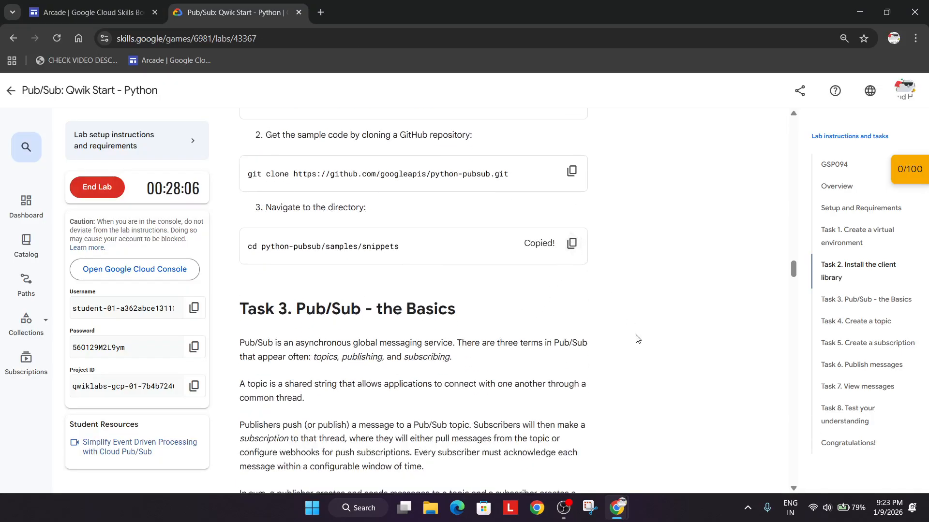
{"action": "left_click", "coordinate": [89, 11]}
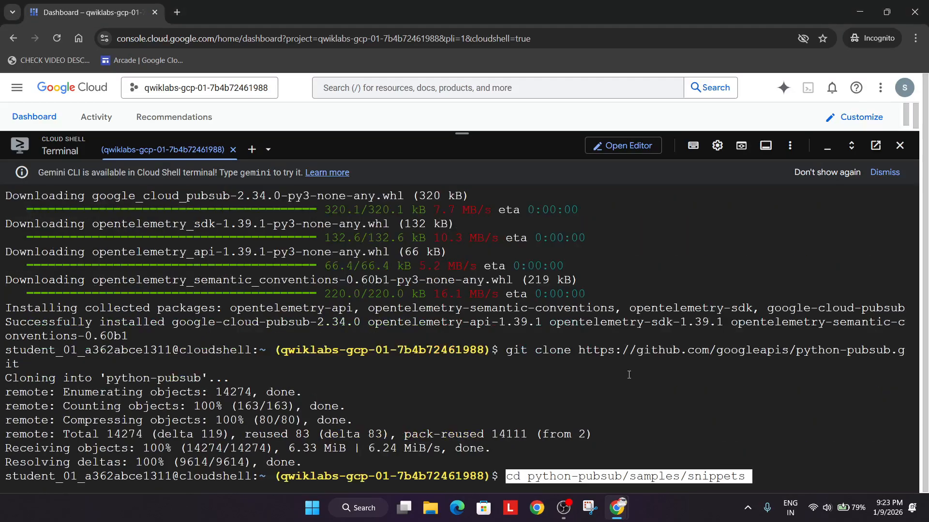
{"action": "left_click", "coordinate": [231, 11]}
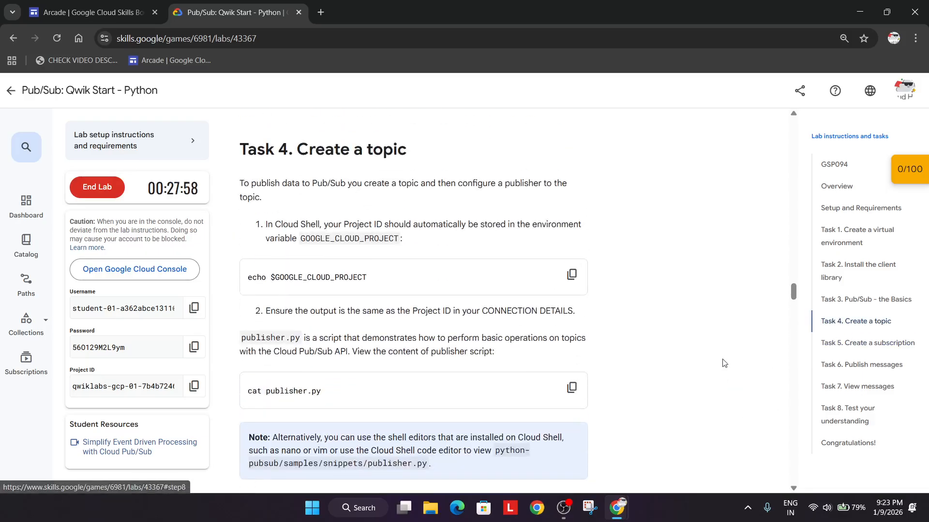
- Run publisher.py $GOOGLE_CLOUD_PROJECT create MyTopic from the samples directory
{"action": "scroll", "scroll_direction": "down", "scroll_amount": 3}
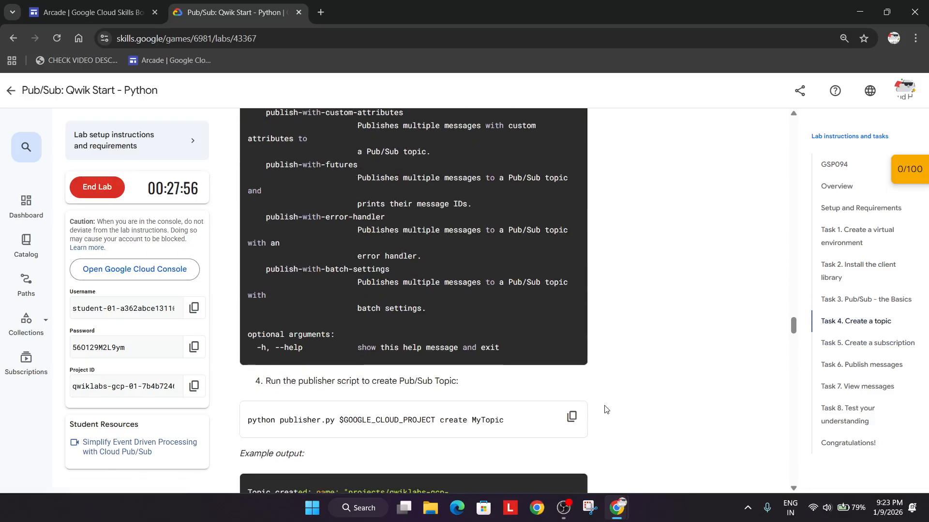
{"action": "scroll", "scroll_direction": "down", "scroll_amount": 3}
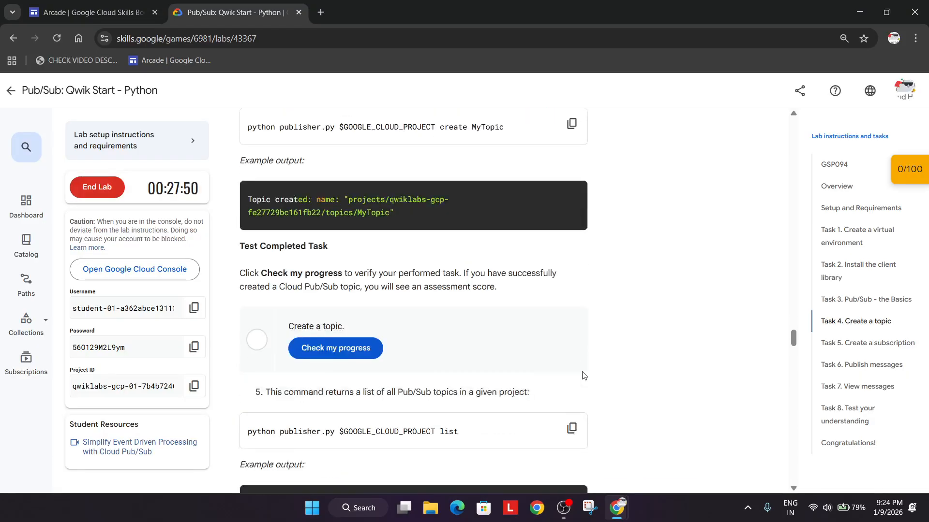
{"action": "scroll", "scroll_direction": "down", "scroll_amount": 3}
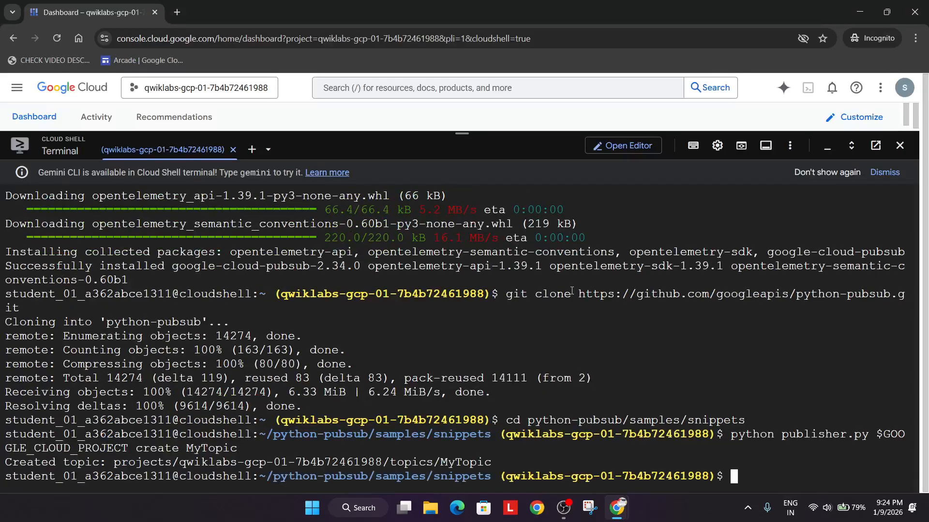
{"action": "left_click", "coordinate": [231, 12]}
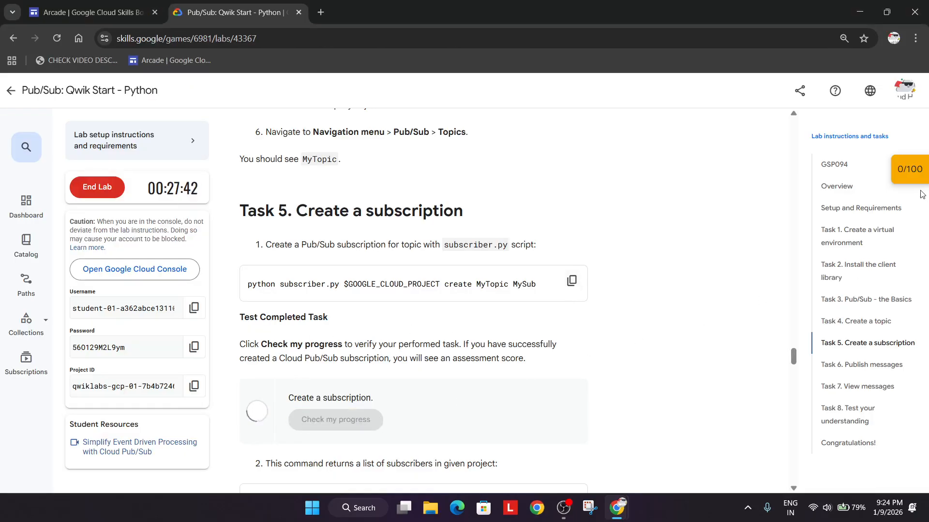
- Check the Create a topic and Create a subscription checkpoints, each scoring 50/50
{"action": "left_click", "coordinate": [334, 419]}
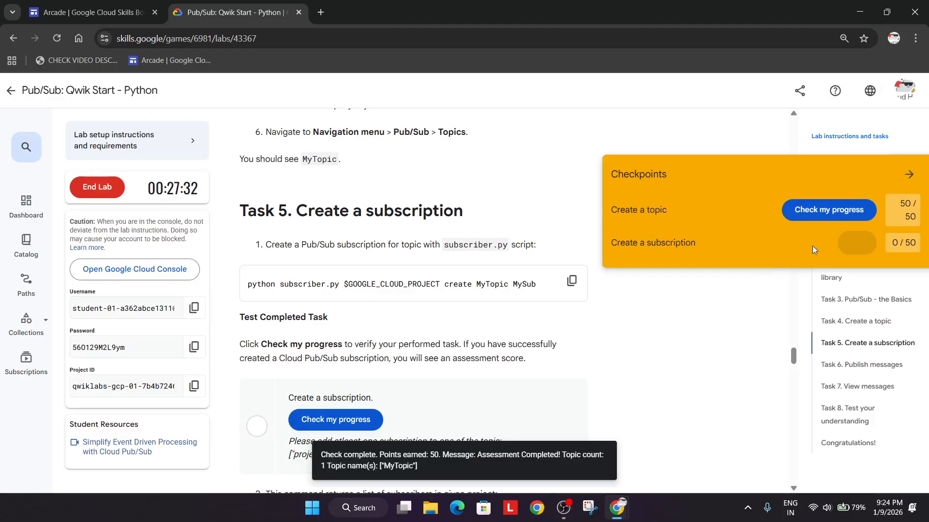
{"action": "left_click", "coordinate": [828, 247]}
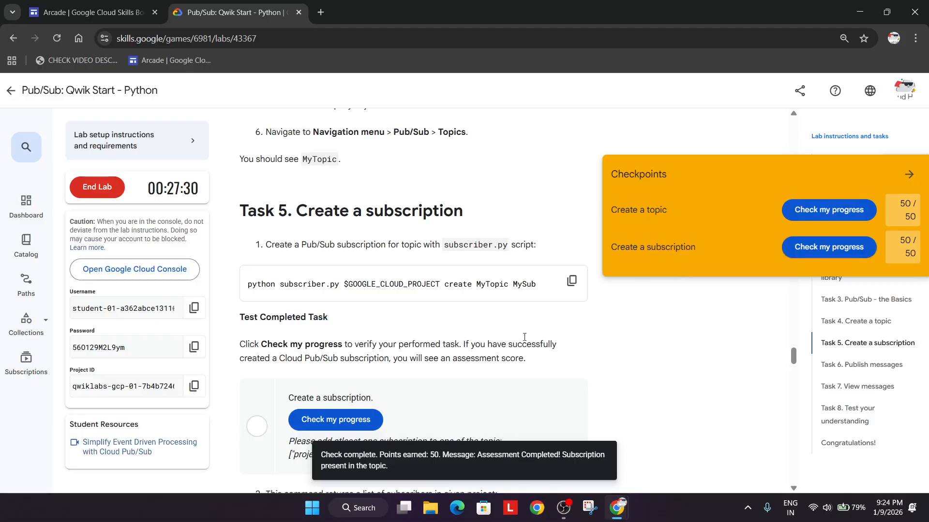